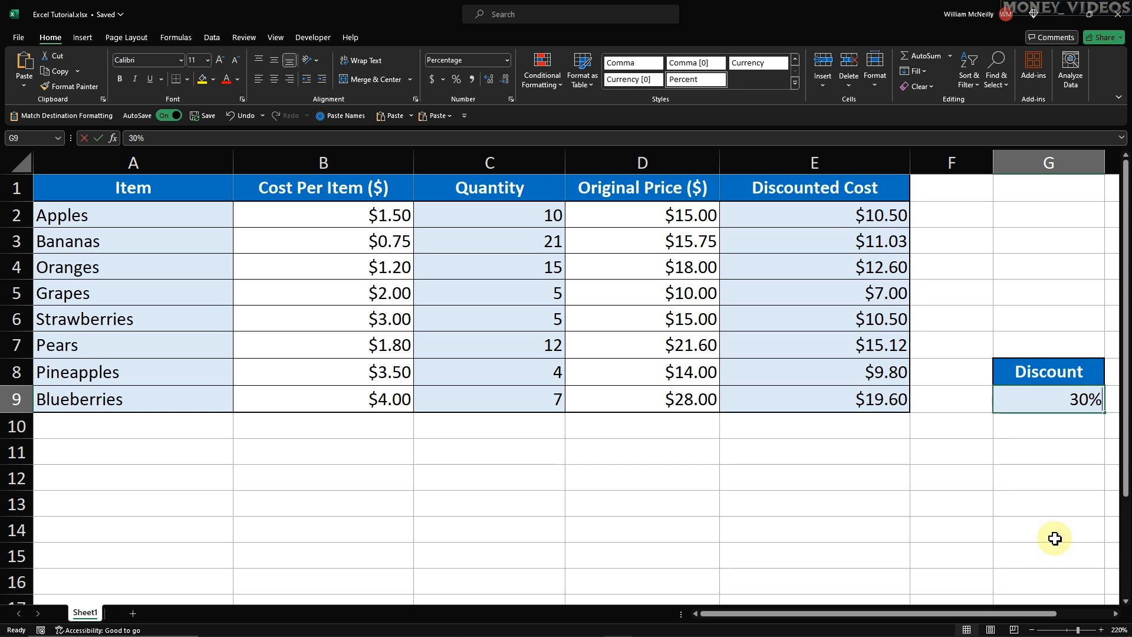
Step: Try discount percentages 40%, 6 and 15% in G9 and watch the Discounted Cost prices recalculate
type("40%")
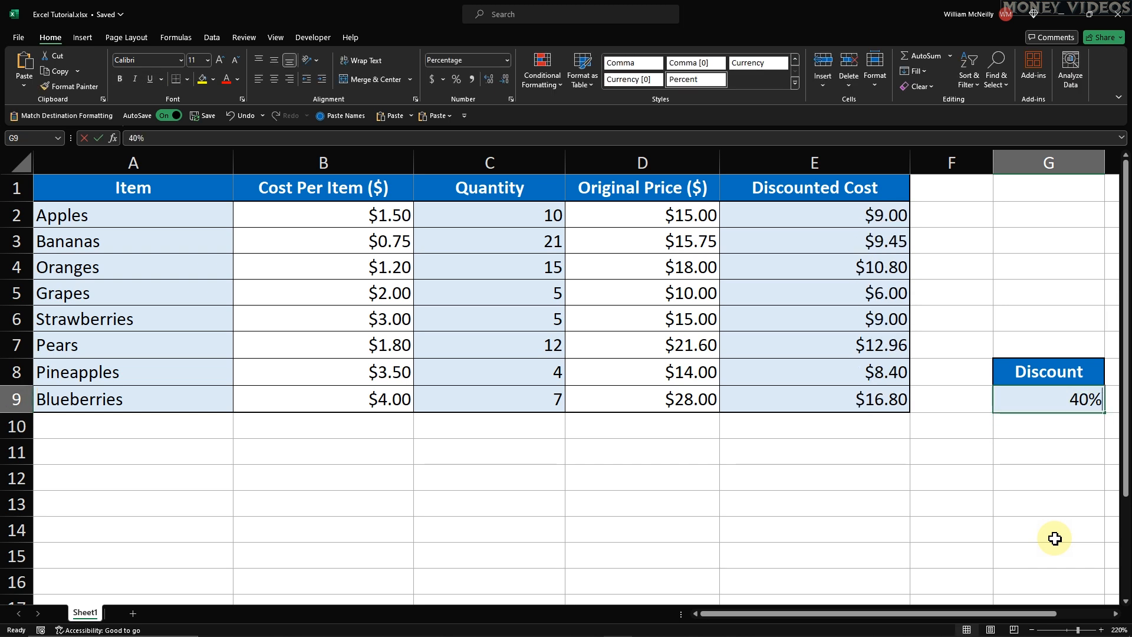
type("6")
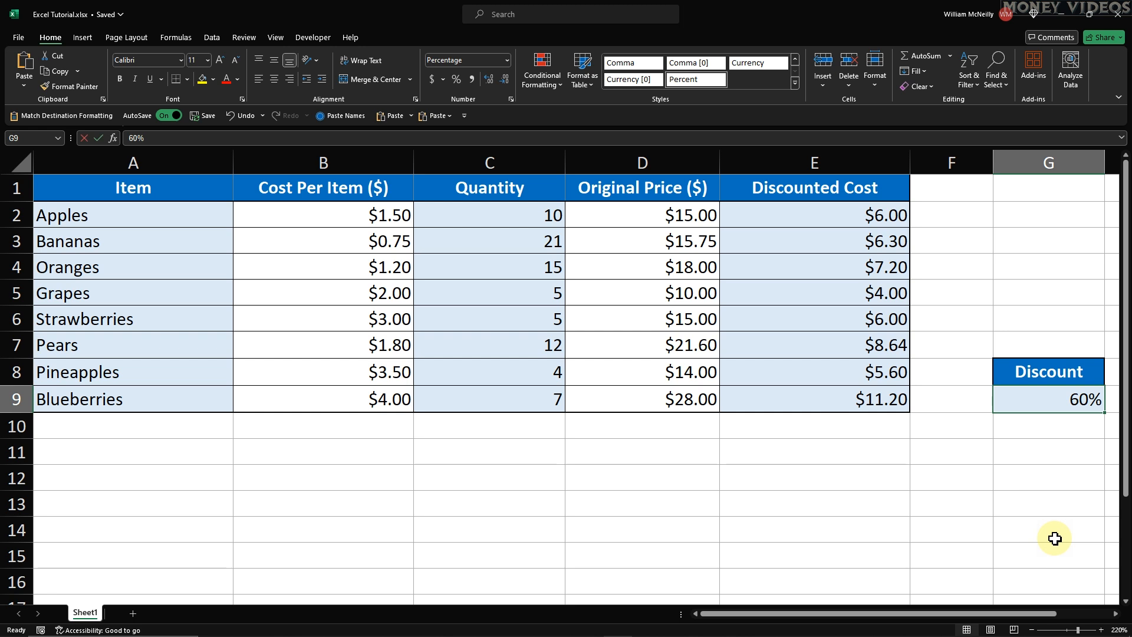
type("15%")
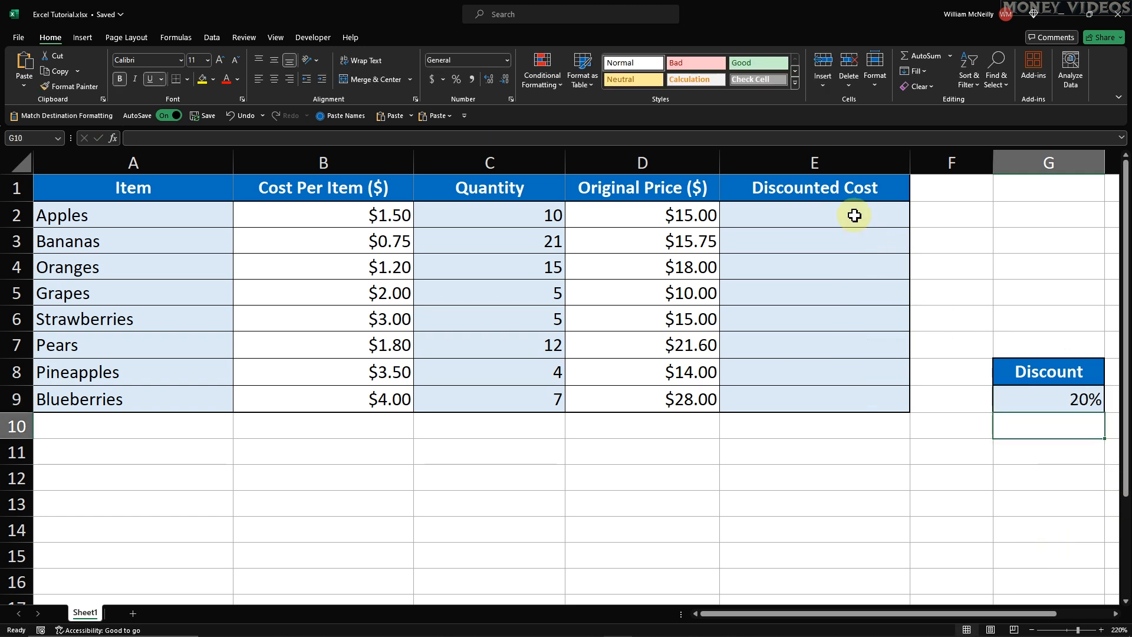
Step: Begin a formula with = in E2, the Discounted Cost cell for Apples
left_click(815, 215)
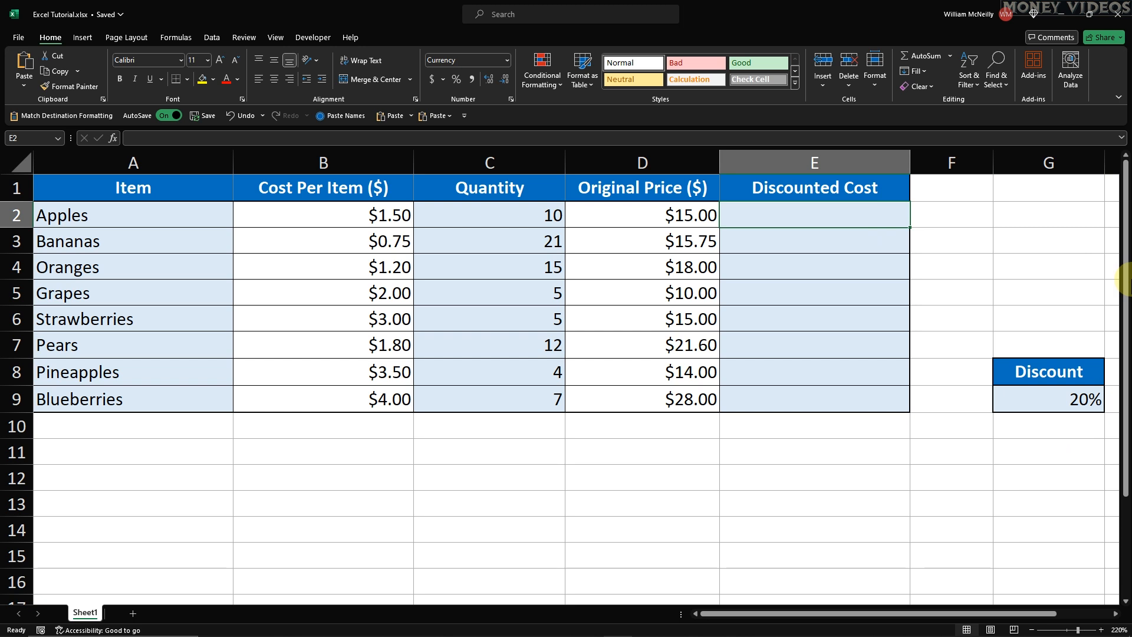
type("=")
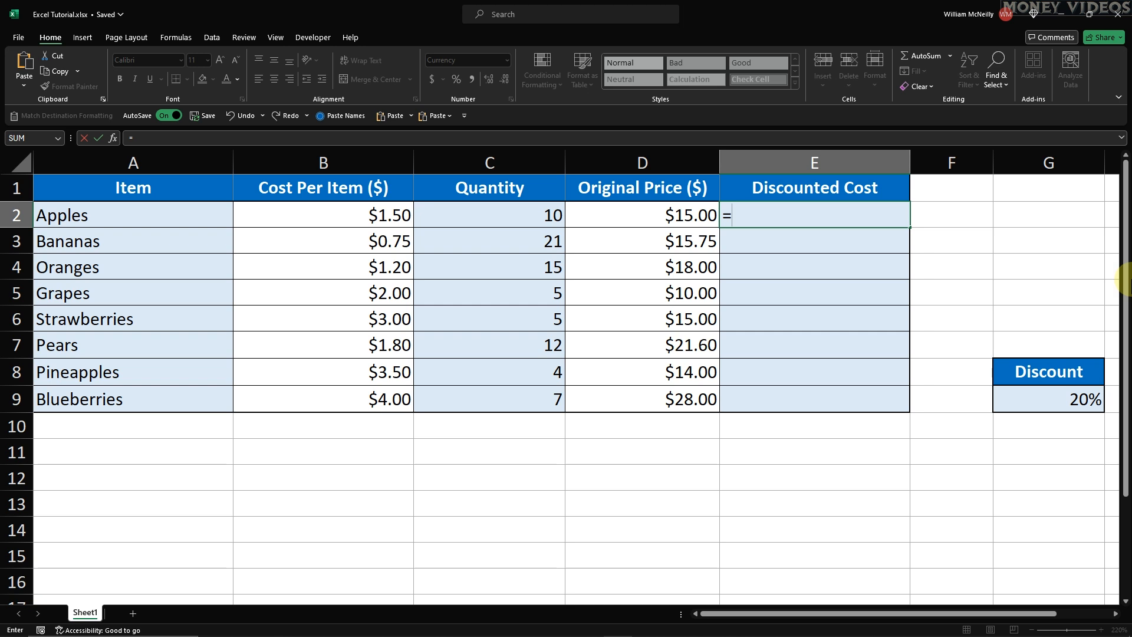
Step: Complete E2's formula as =D2*(1-$G$9), referencing Apples' price in D2 and the locked discount in G9
left_click(641, 214)
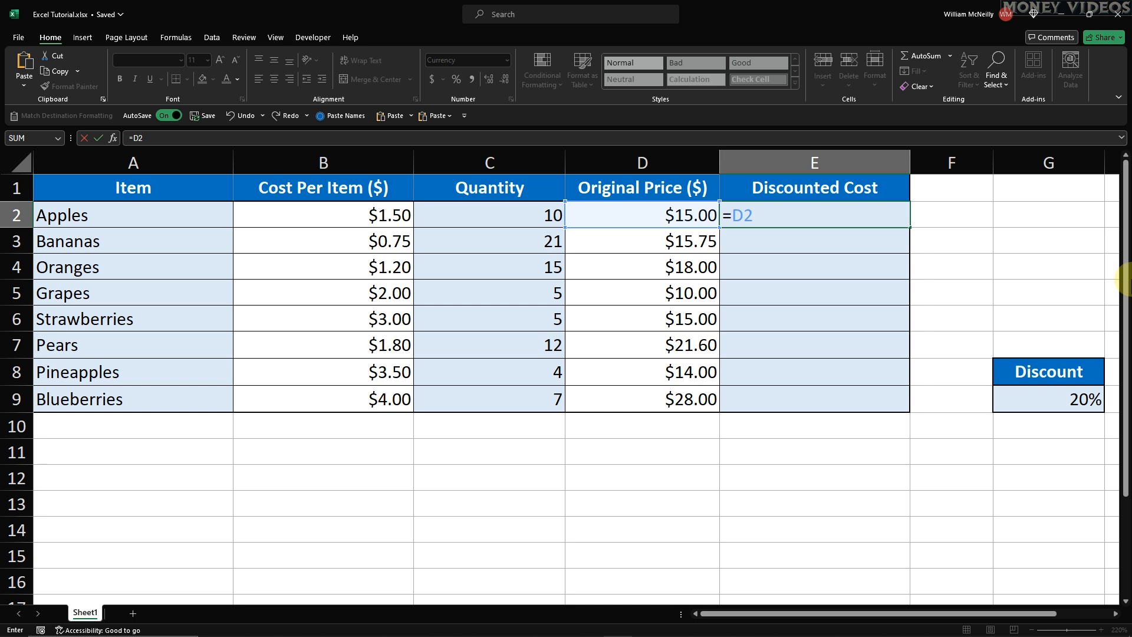
type("*")
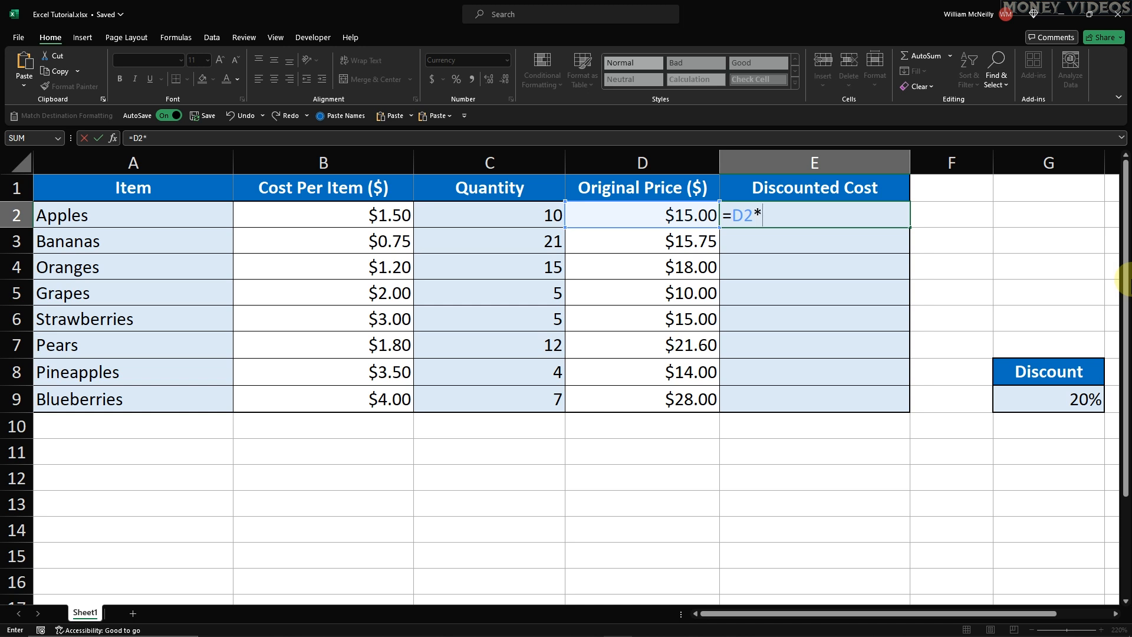
type("(1")
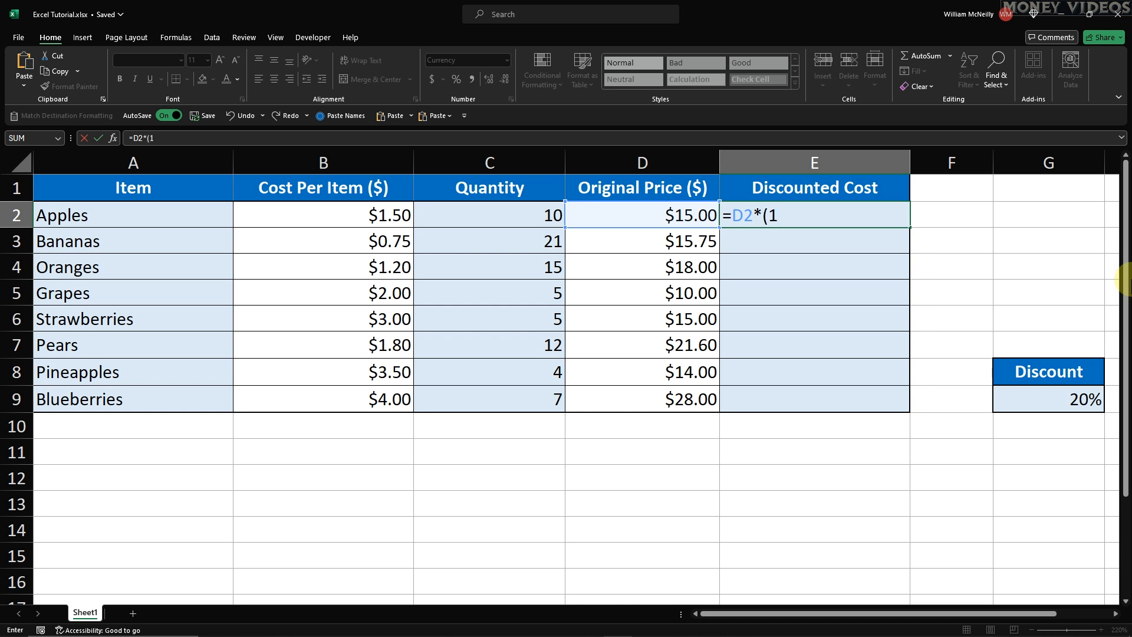
type("-")
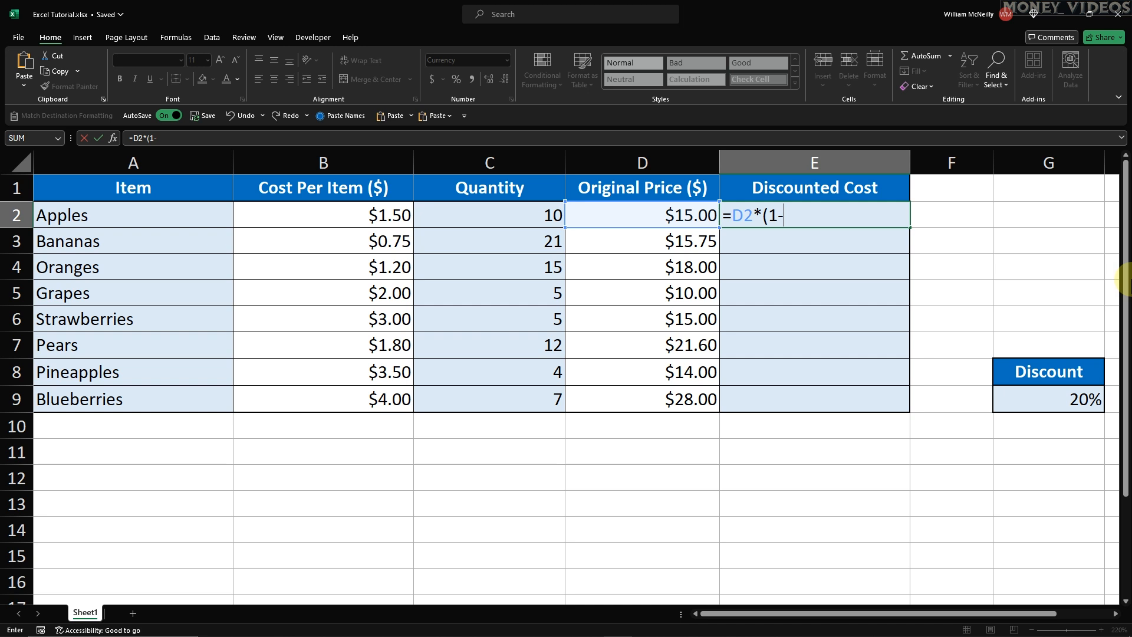
type("$G")
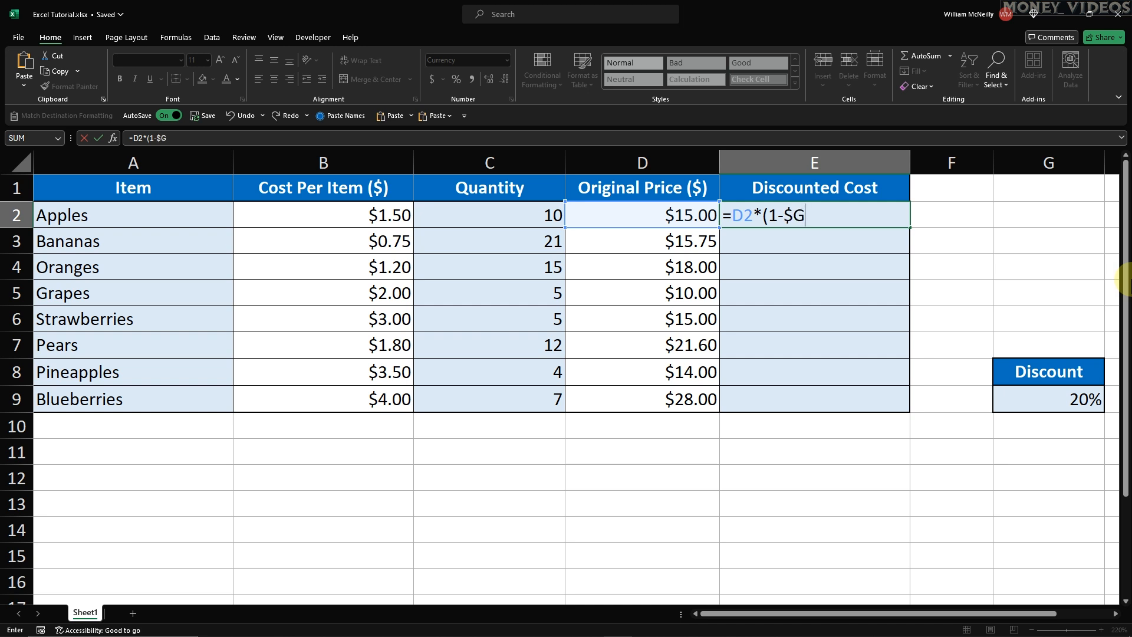
type("$")
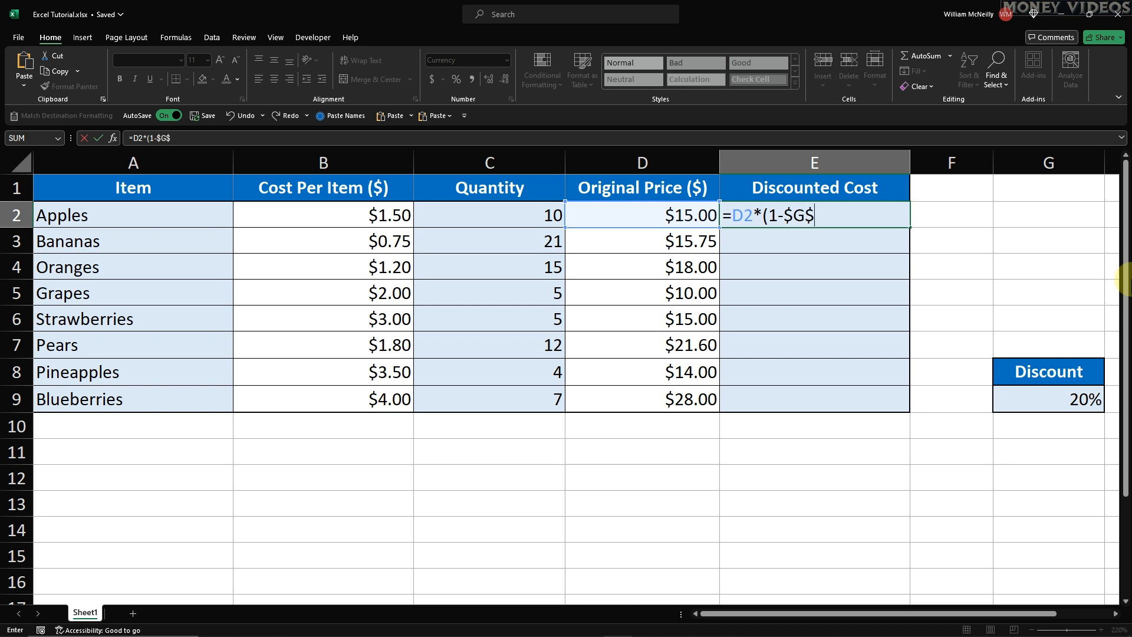
left_click(1047, 399)
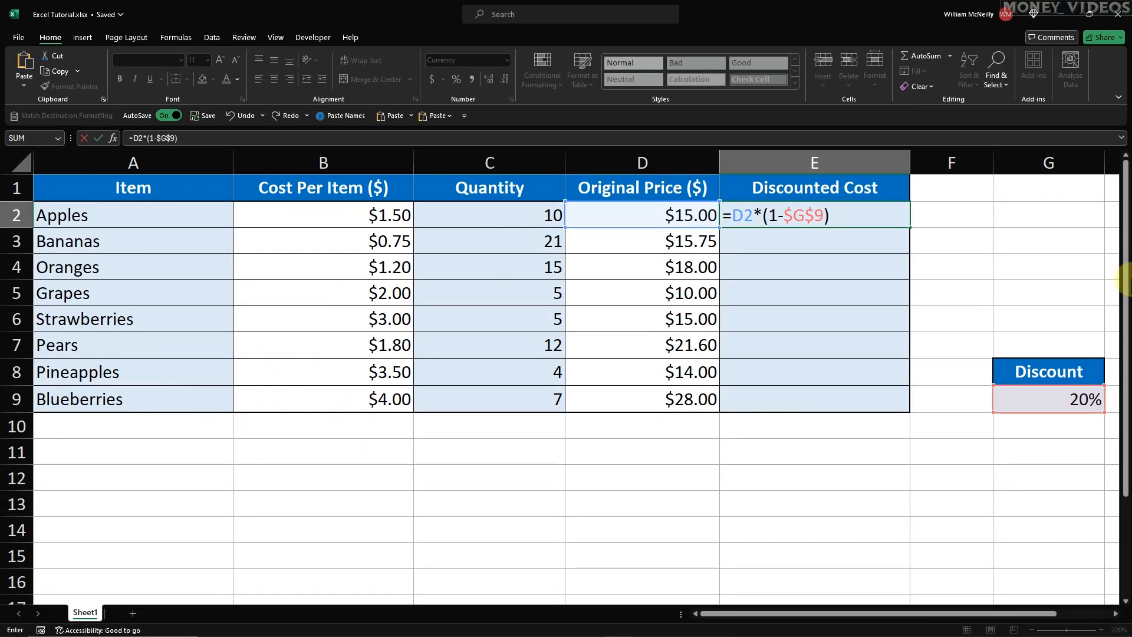
Step: Enter the E2 formula so Apples show $12.00, then reselect the finished cell
key("enter")
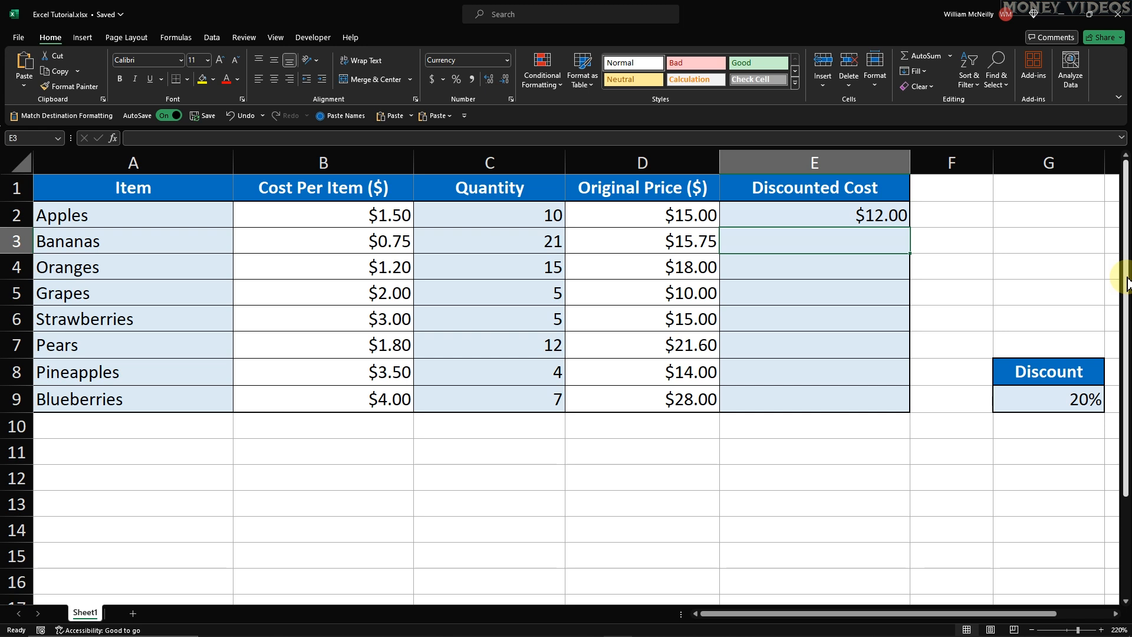
mouse_move(893, 483)
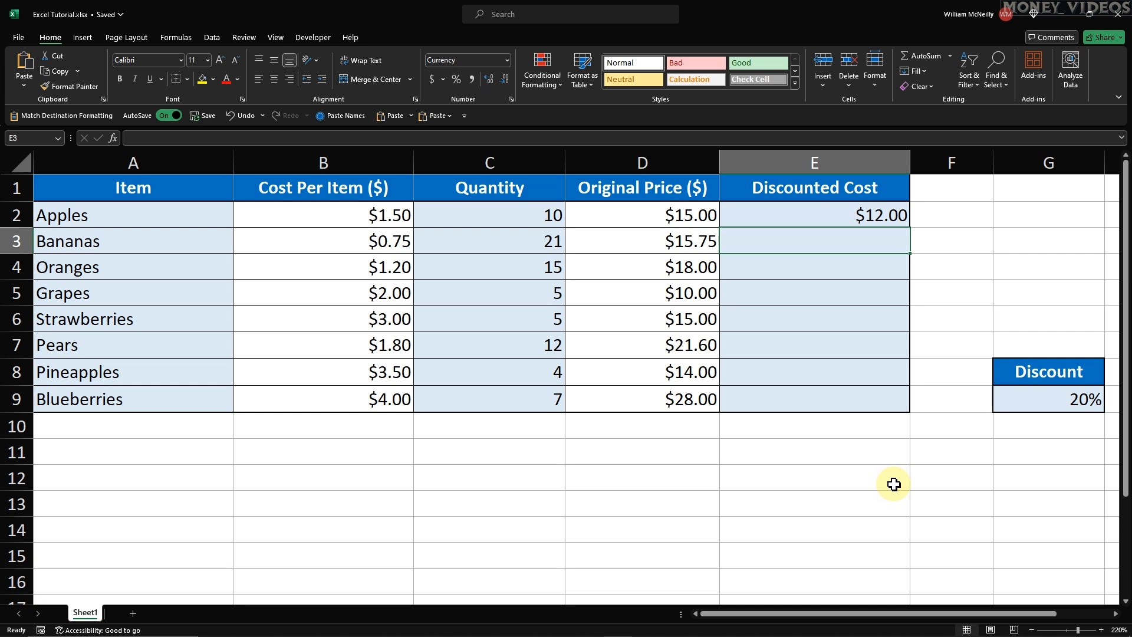
left_click(814, 215)
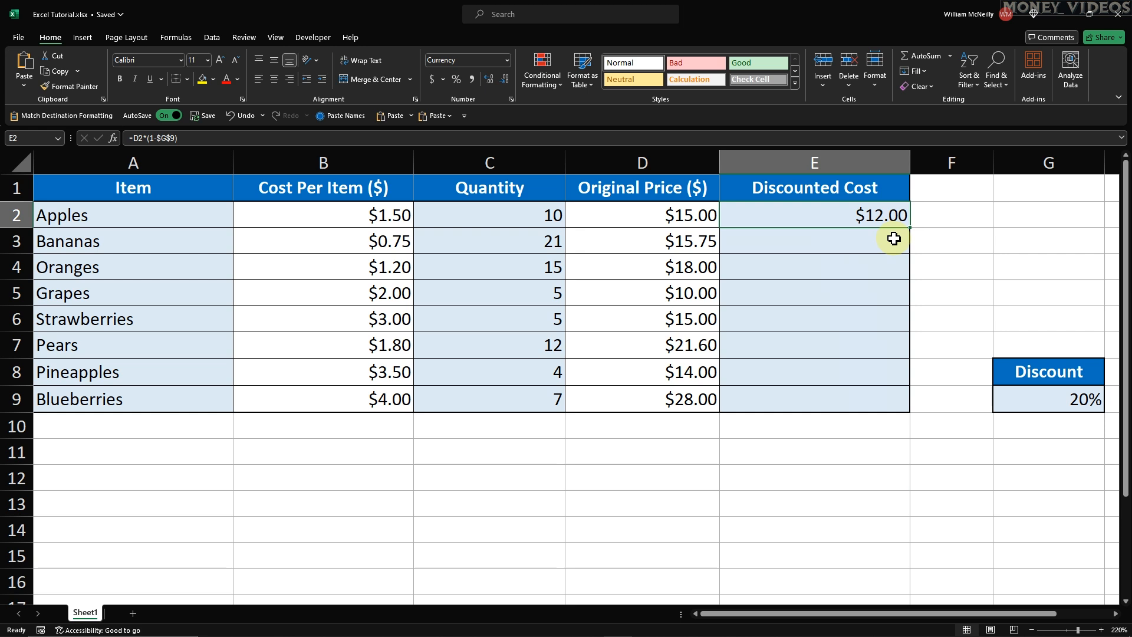
mouse_move(917, 240)
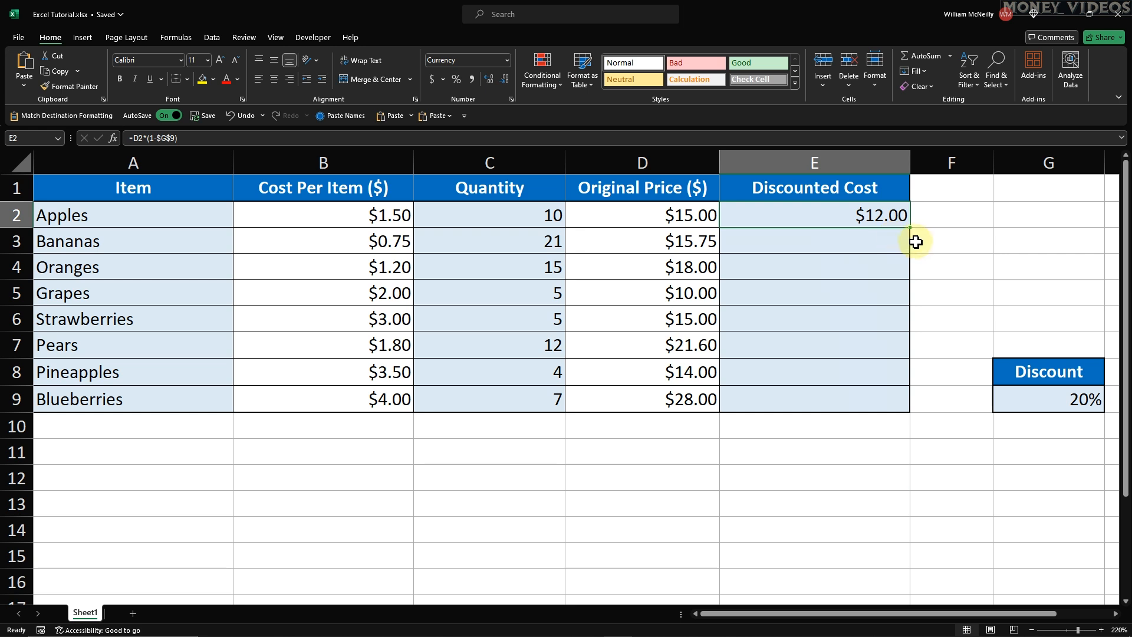
mouse_move(910, 228)
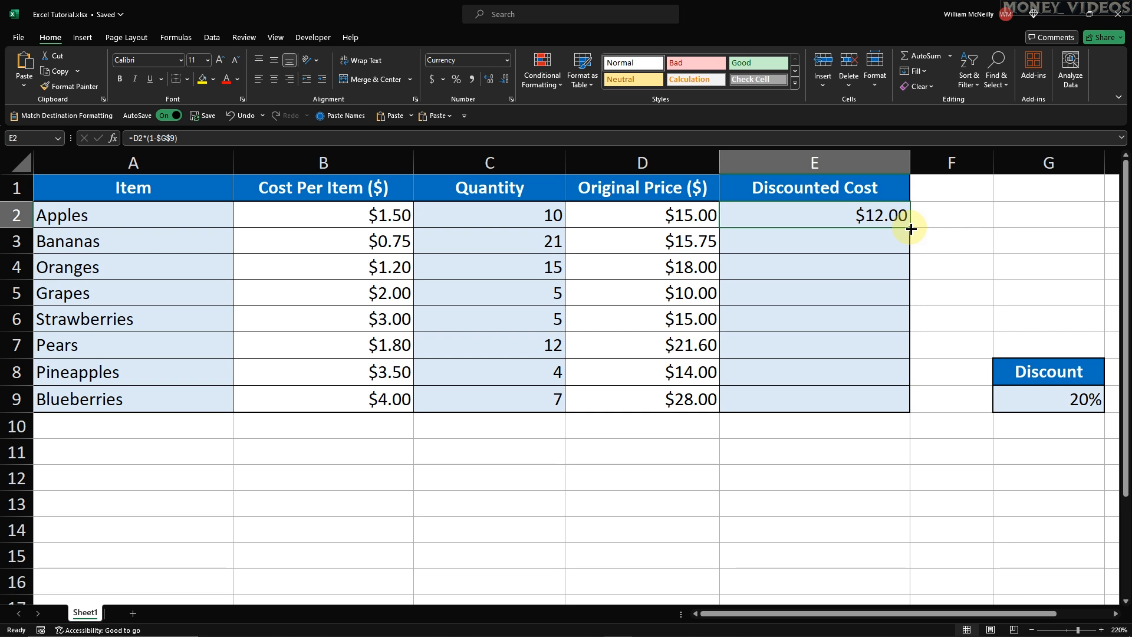
Step: Fill the formula from E2 down to E9 so every item through Blueberries shows a Discounted Cost
left_click_drag(911, 229, 911, 413)
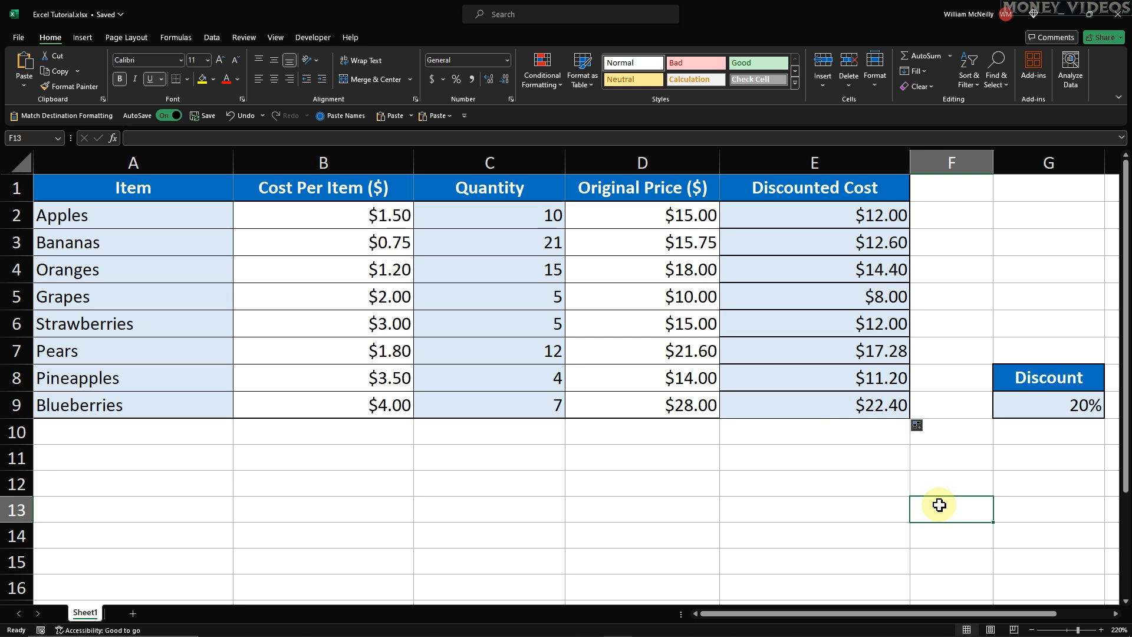
left_click(1047, 404)
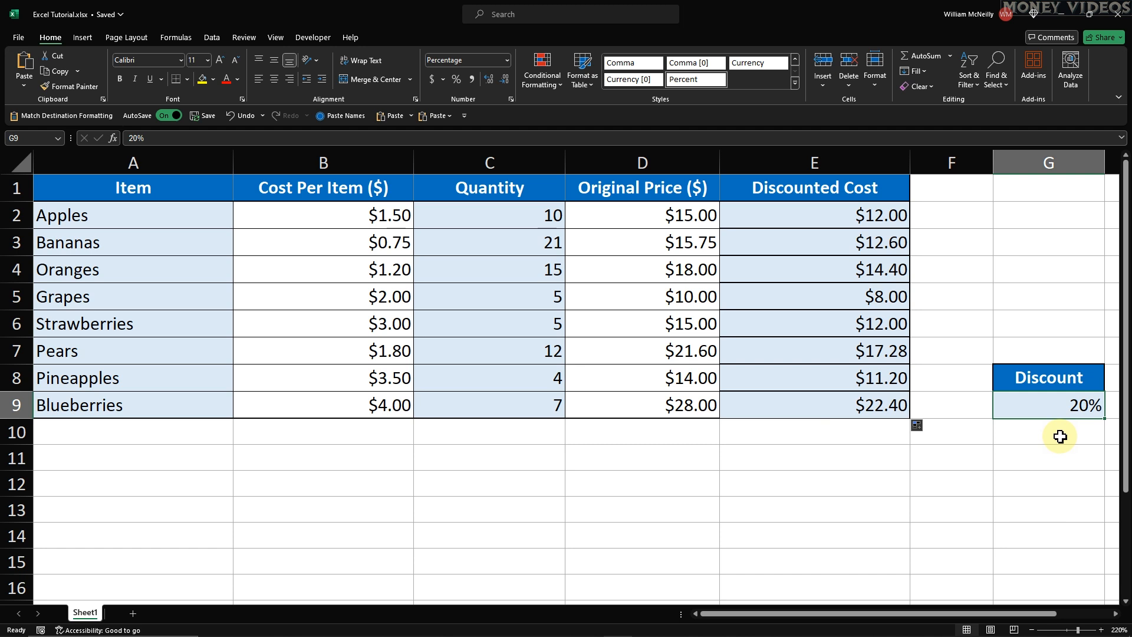
Step: Enter discounts 30%, 88%, 99%, 77%, 10%, 27% and 47% in G9, confirming all Discounted Cost values update
type("30%")
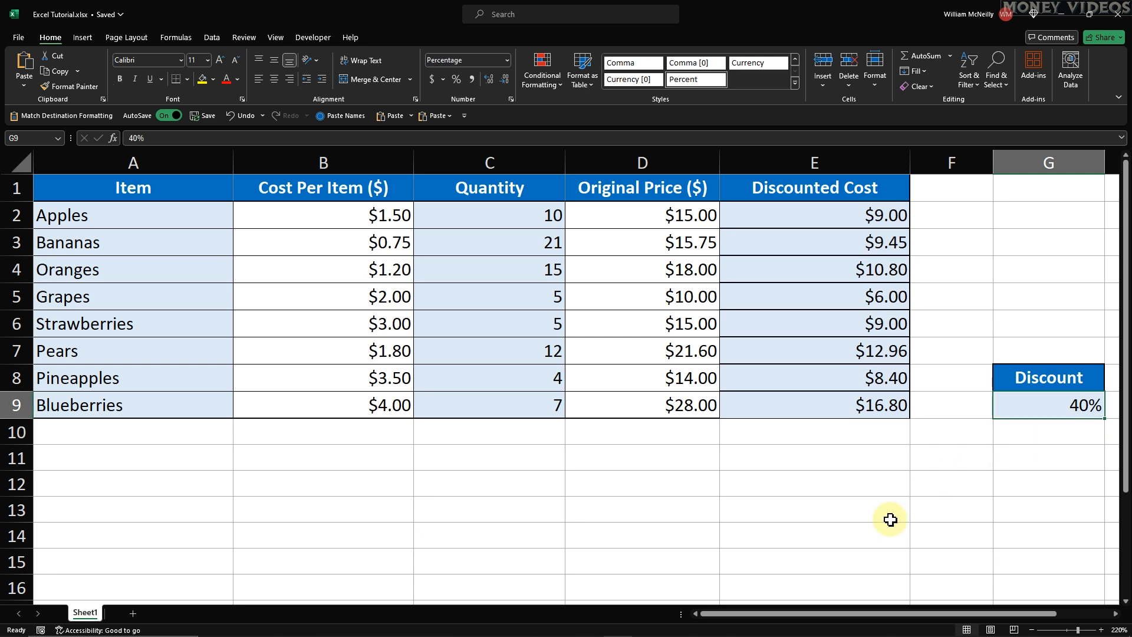
type("88%")
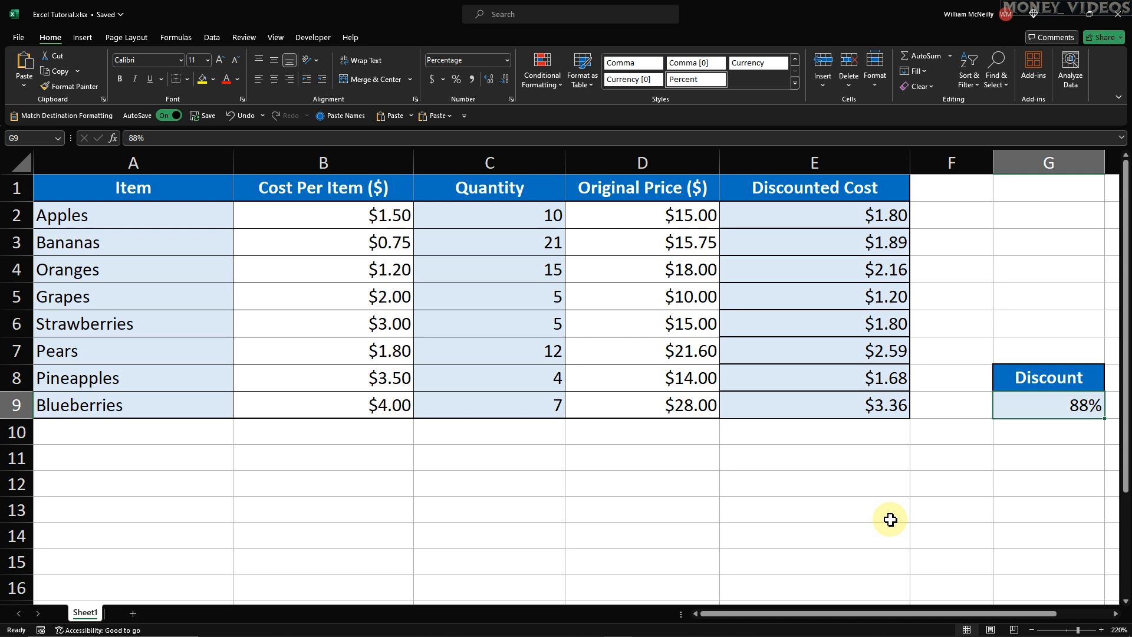
type("99%")
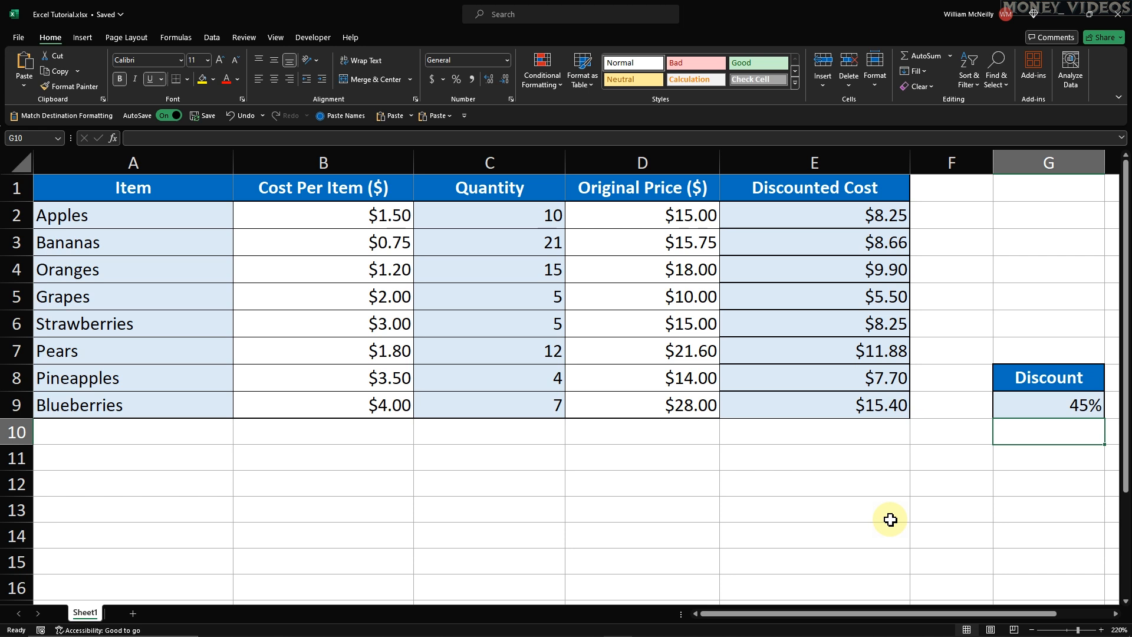
type("77%")
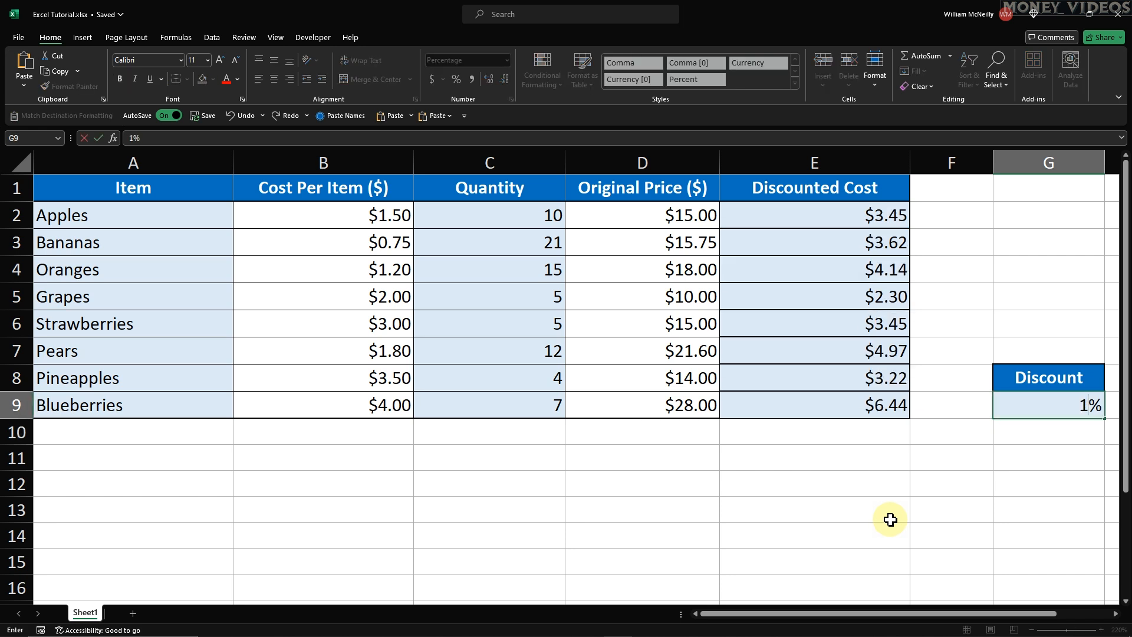
type("10%")
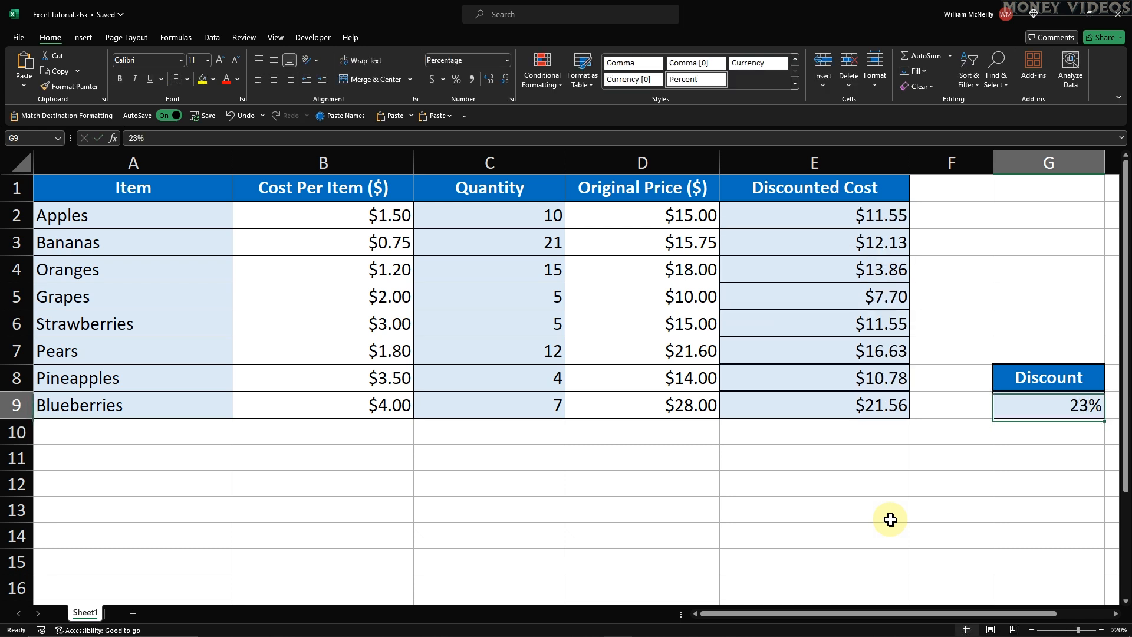
type("27%")
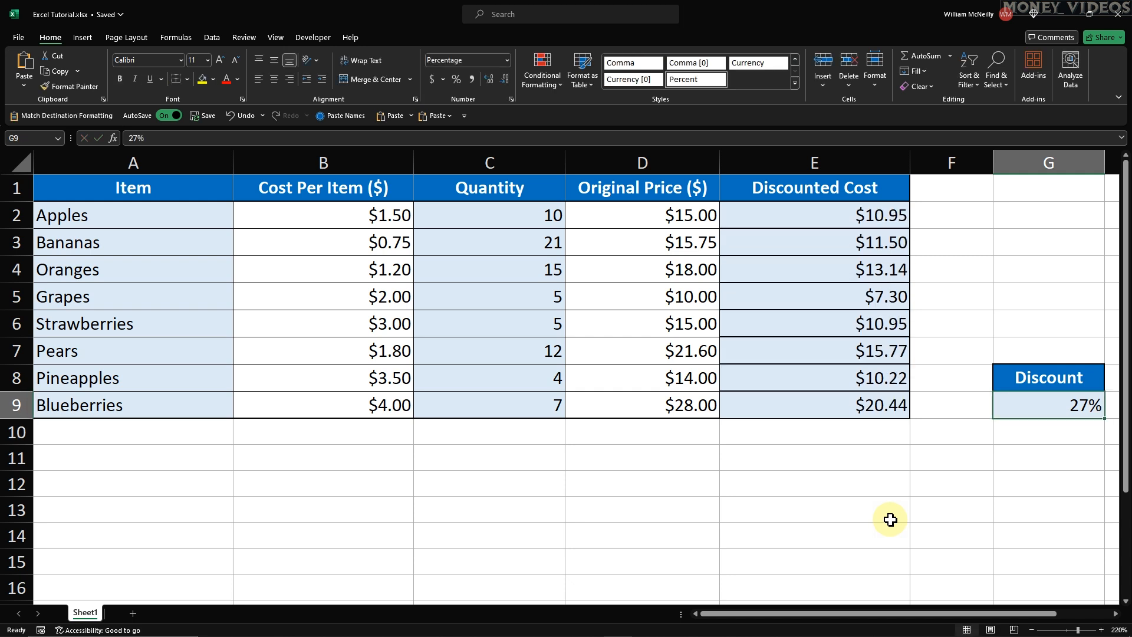
type("47%")
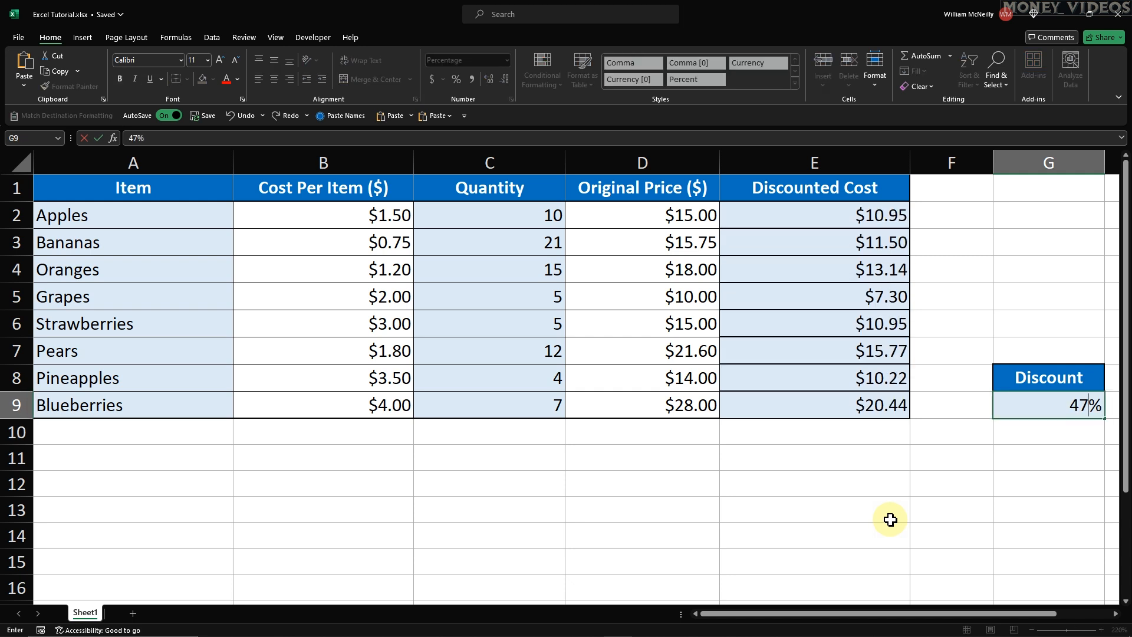